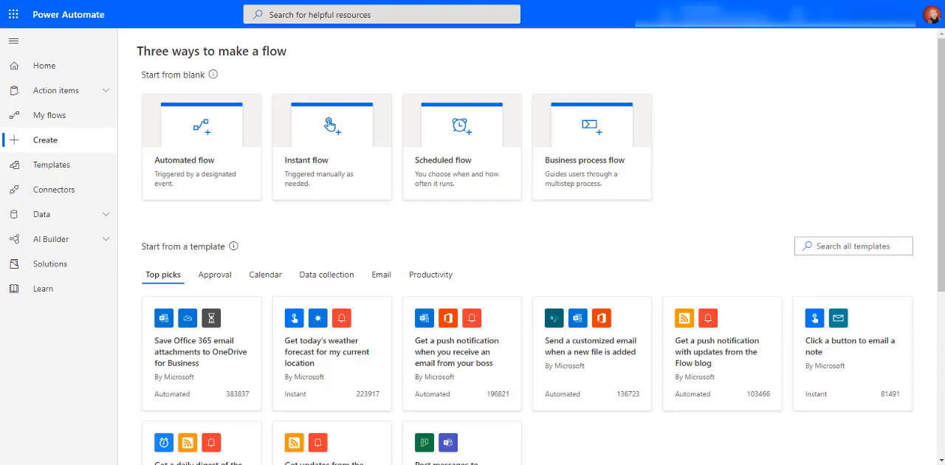
pyautogui.moveTo(7, 139)
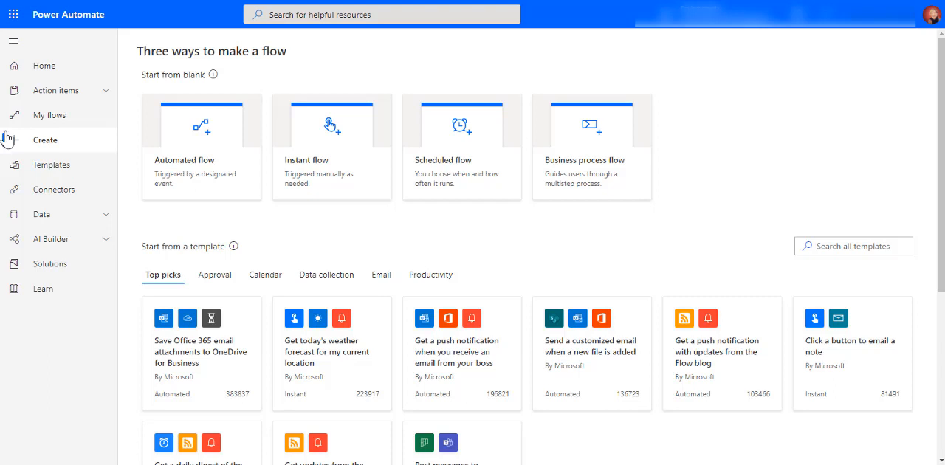
pyautogui.moveTo(46, 139)
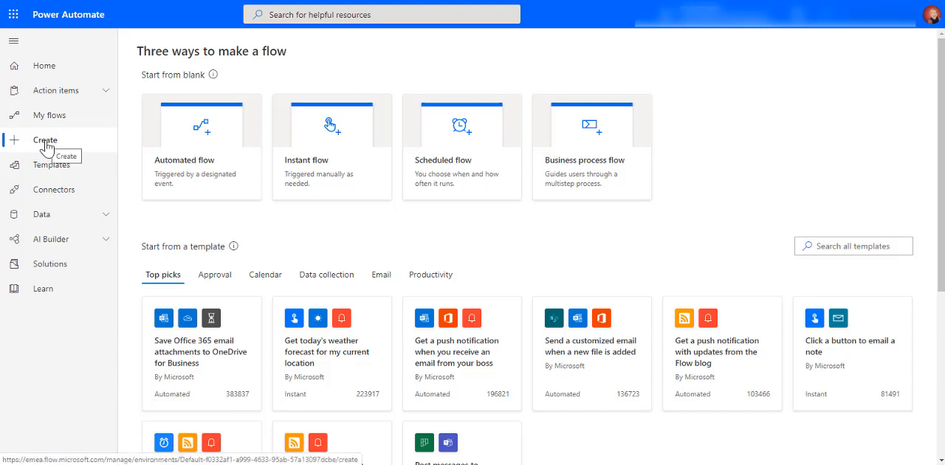
pyautogui.moveTo(68, 148)
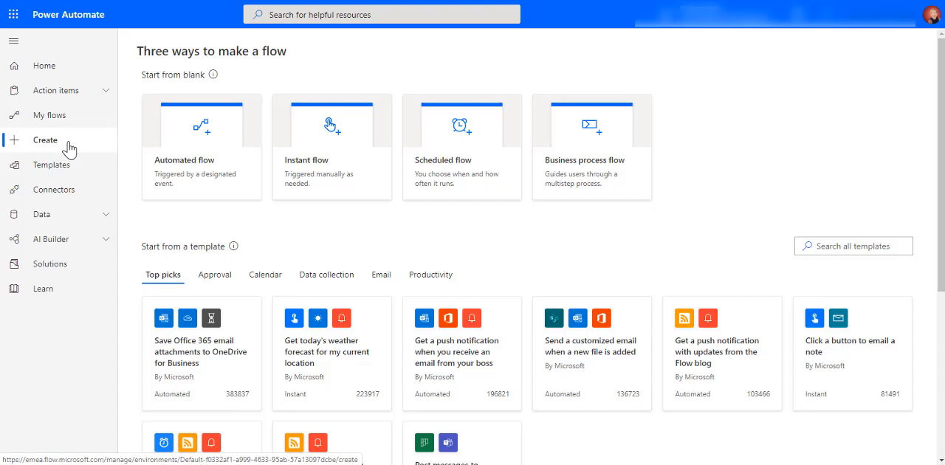
pyautogui.moveTo(243, 183)
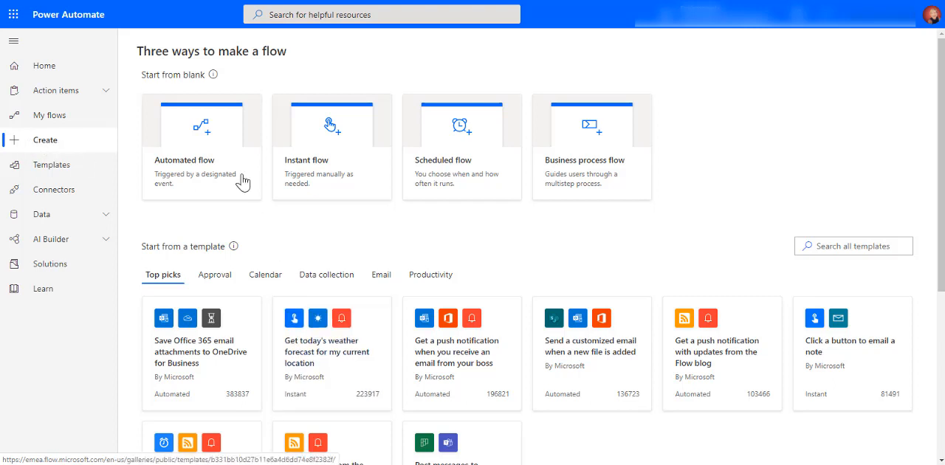
pyautogui.moveTo(146, 155)
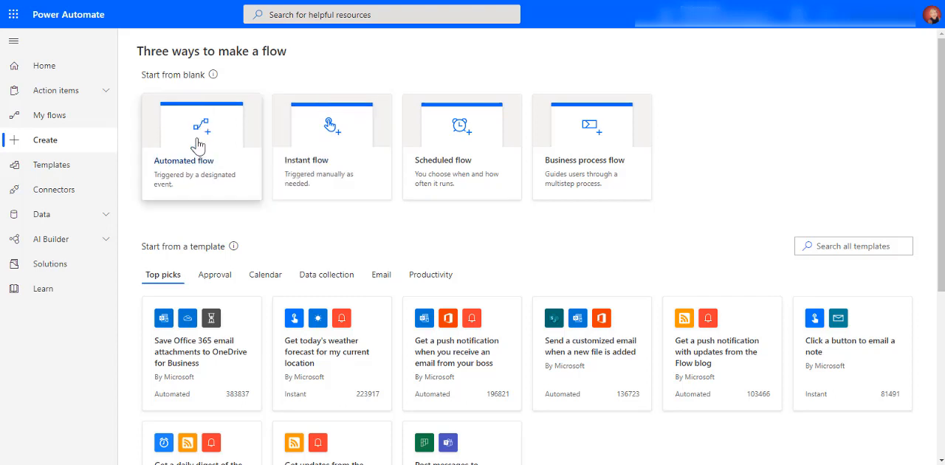
pyautogui.moveTo(201, 140)
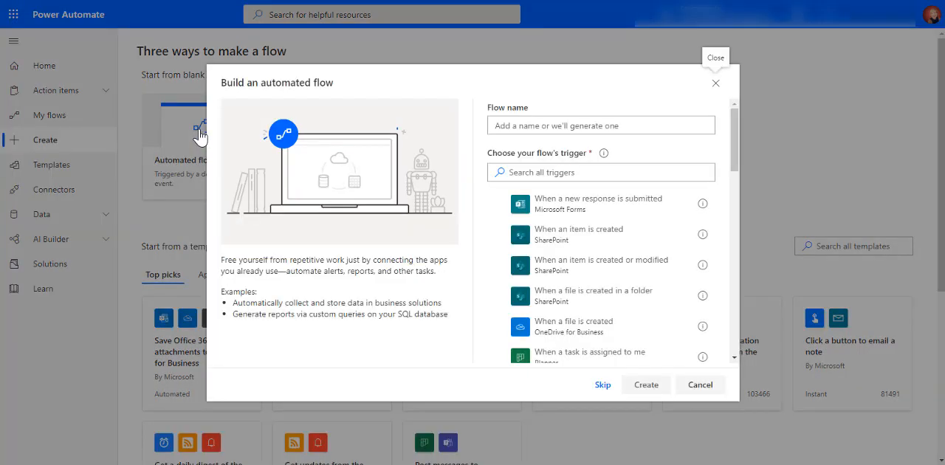
# Create an automated flow named 'Final Reports to Teams' with the OneDrive 'When a file is created' trigger.
pyautogui.click(599, 124)
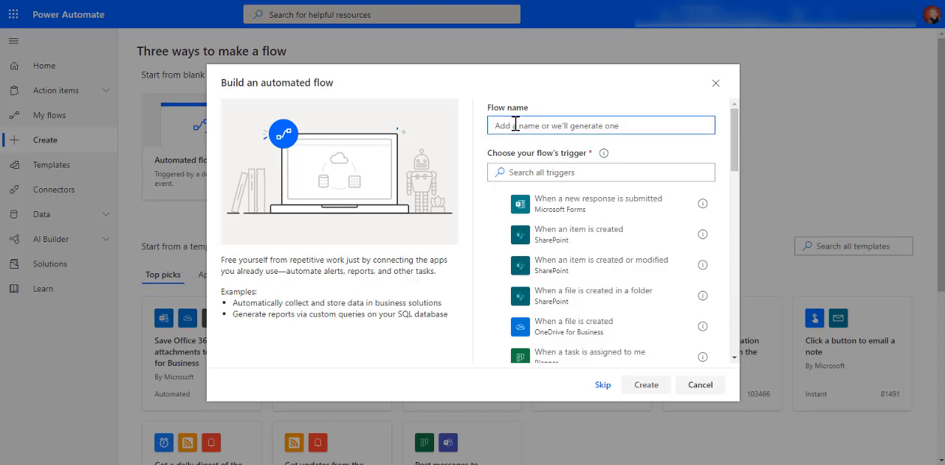
pyautogui.write('Final Reports to Teams')
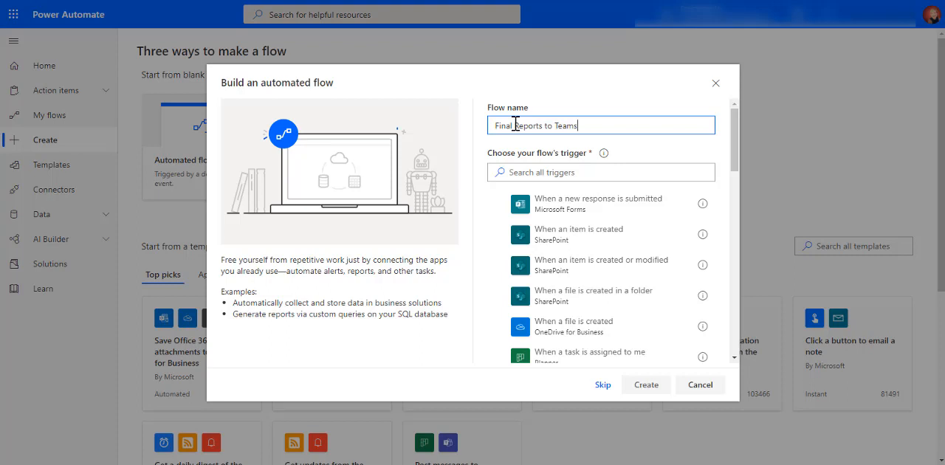
pyautogui.click(600, 171)
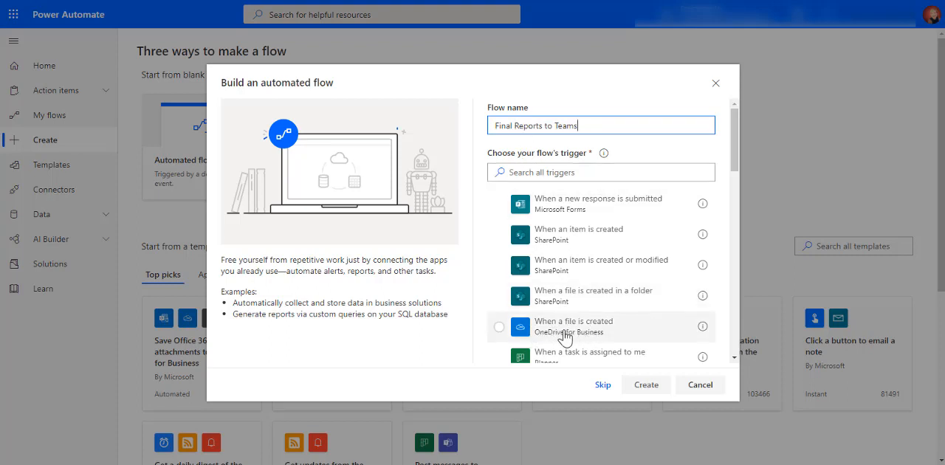
pyautogui.click(499, 327)
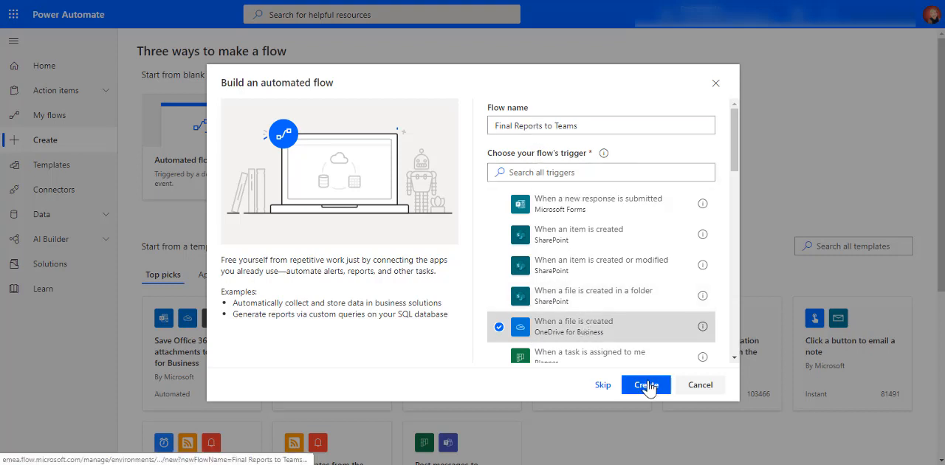
pyautogui.click(645, 384)
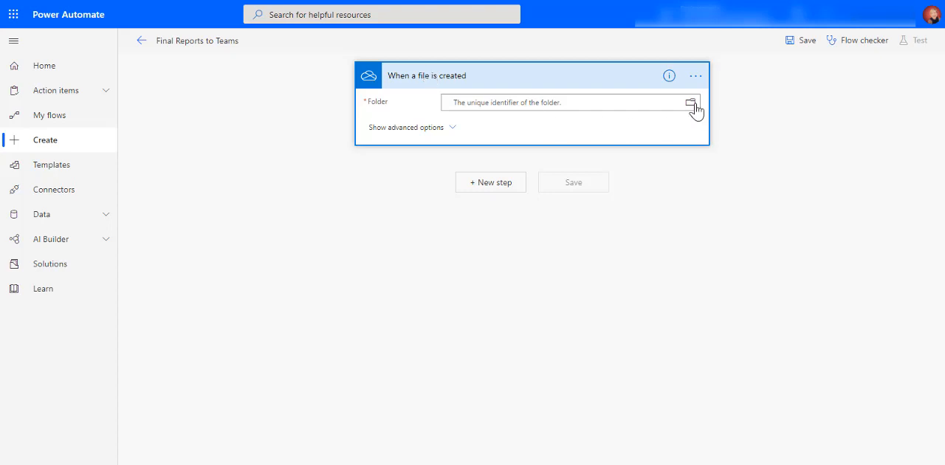
# Point the trigger at Root > Only Me > Working Documents > Final Reports and reveal its advanced options.
pyautogui.click(691, 103)
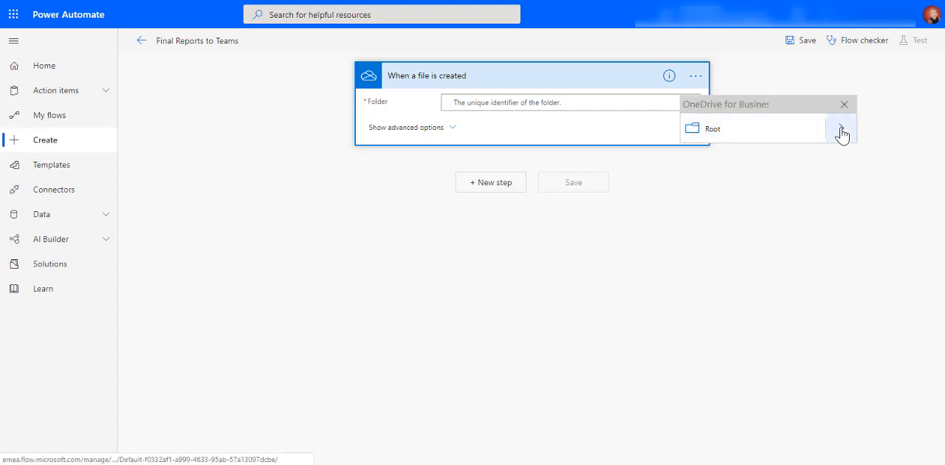
pyautogui.click(841, 128)
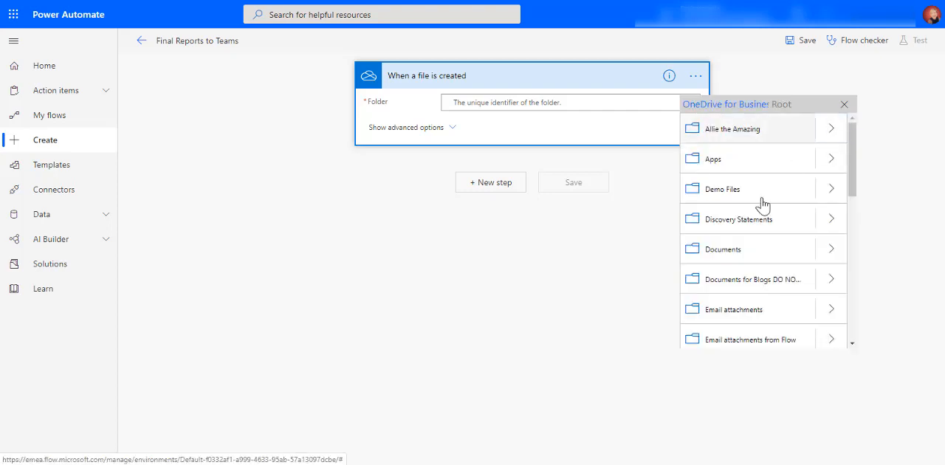
pyautogui.scroll(-3)
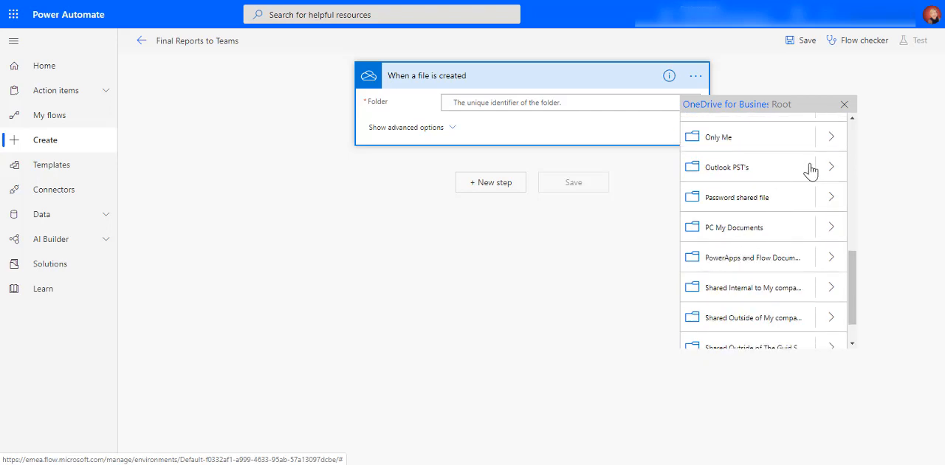
pyautogui.click(720, 136)
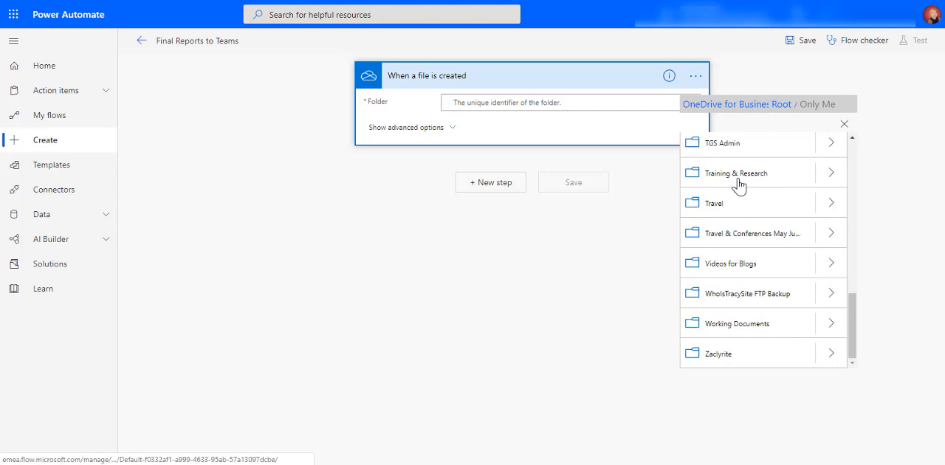
pyautogui.click(735, 323)
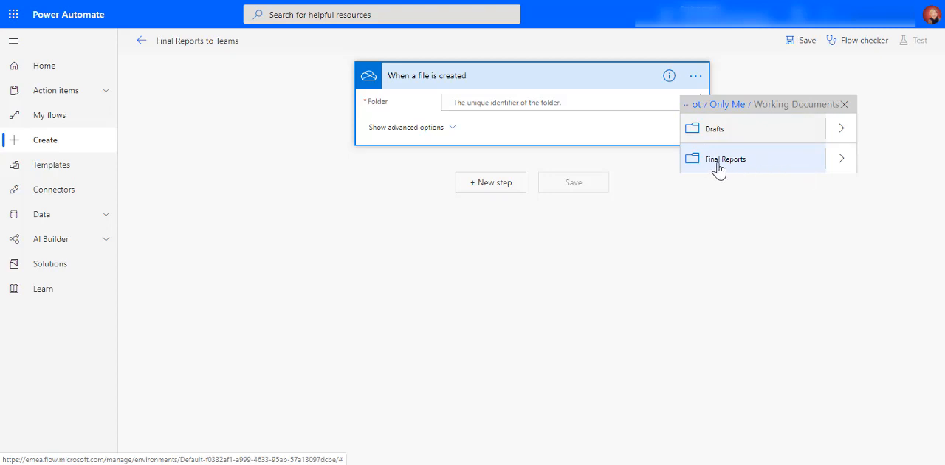
pyautogui.moveTo(725, 159)
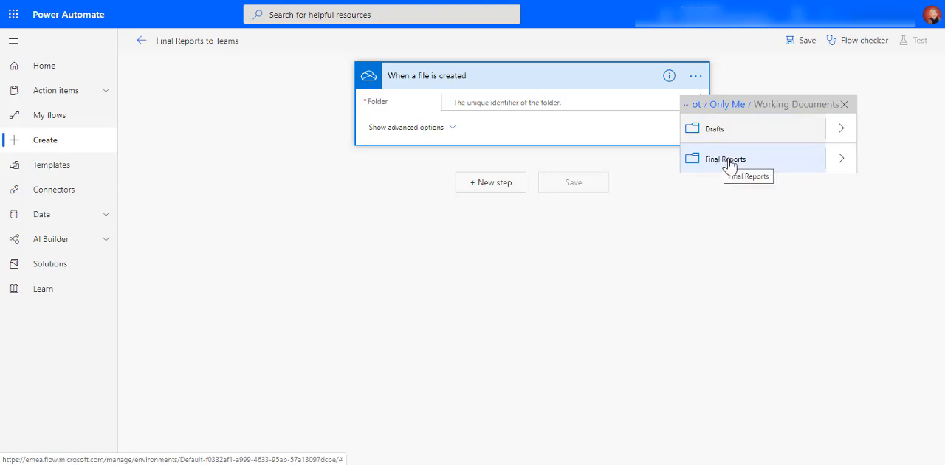
pyautogui.click(724, 160)
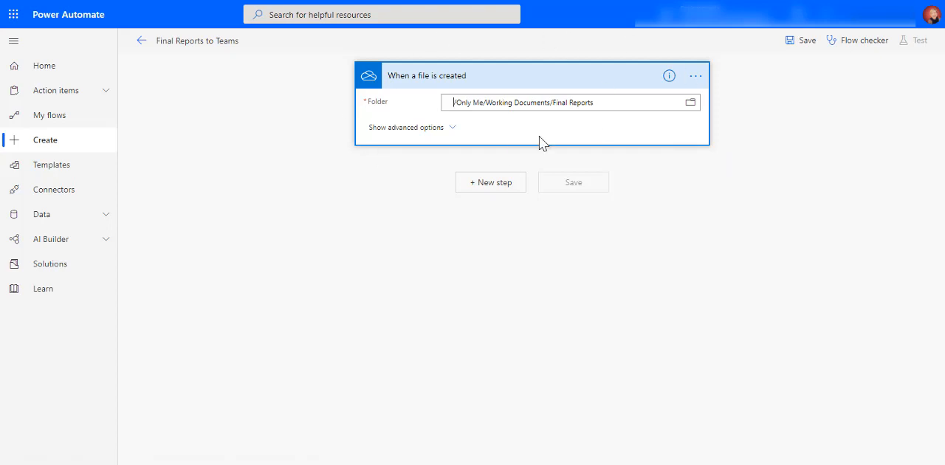
pyautogui.click(405, 127)
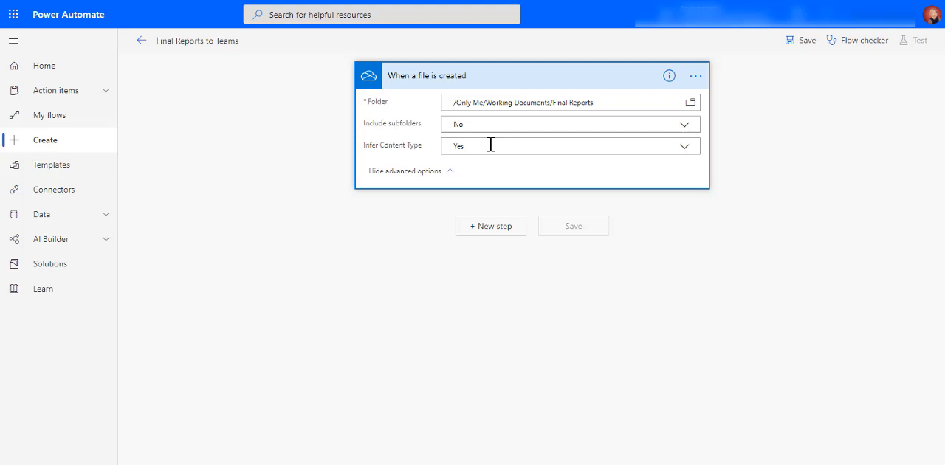
pyautogui.moveTo(273, 79)
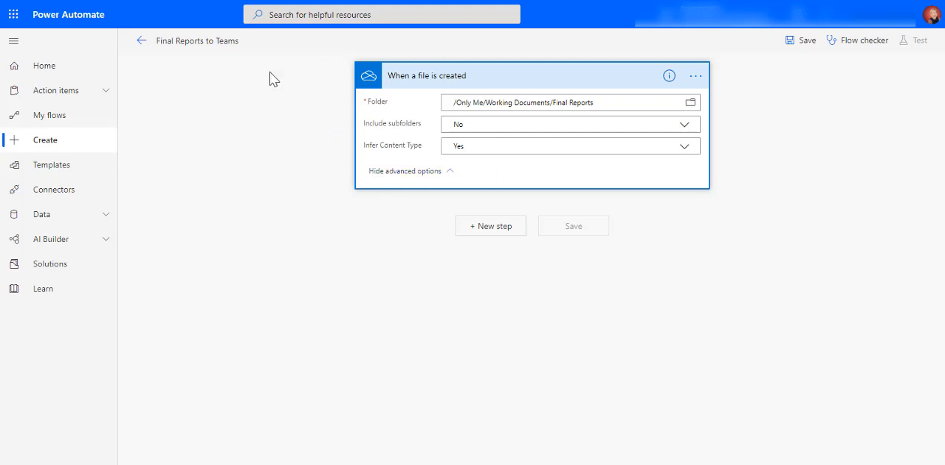
# Add a new step and choose SharePoint's Create file action from a 'create' search.
pyautogui.click(490, 226)
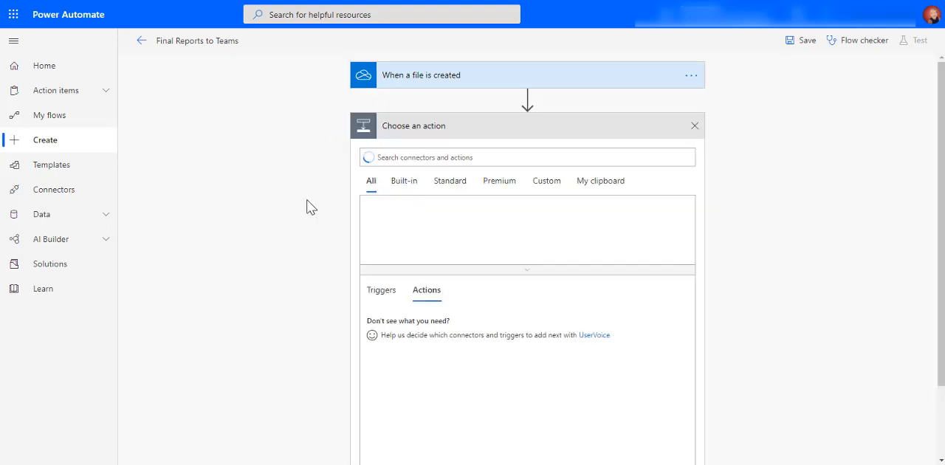
pyautogui.click(527, 157)
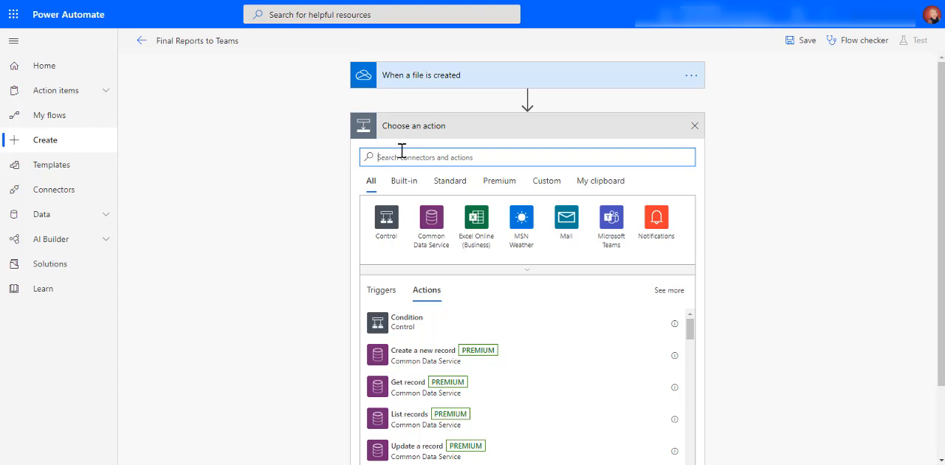
pyautogui.write('vtreat')
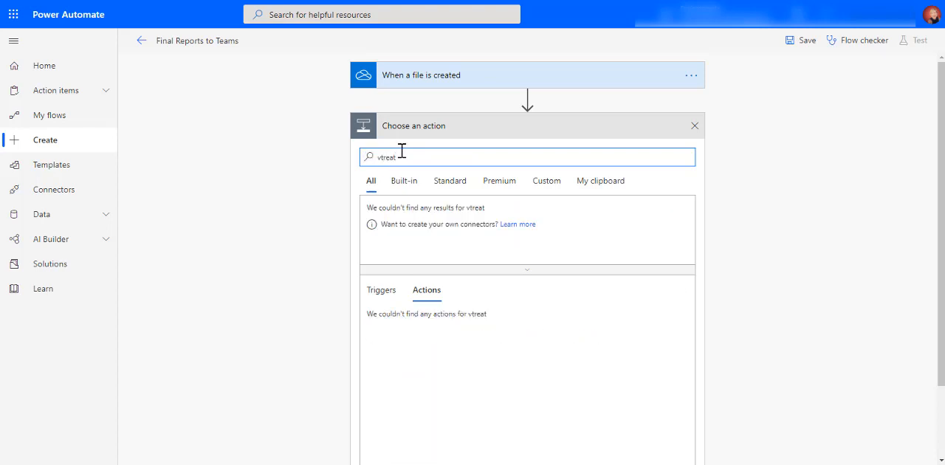
pyautogui.click(529, 157)
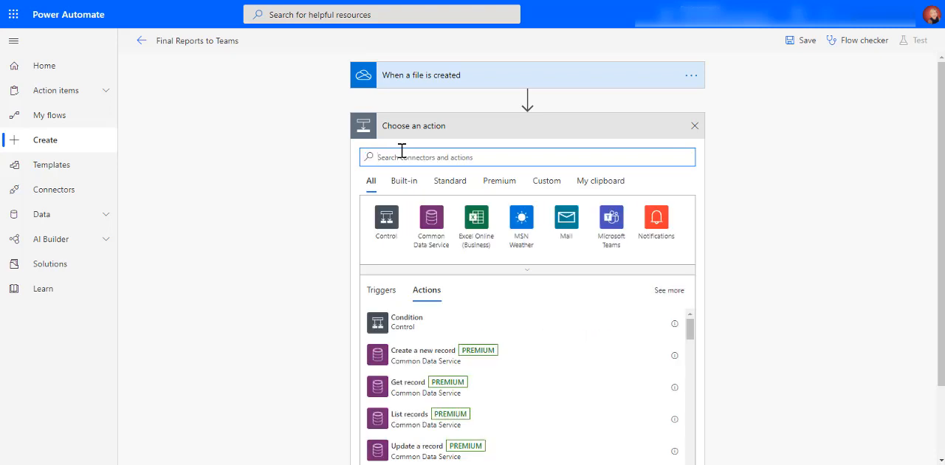
pyautogui.write('create file')
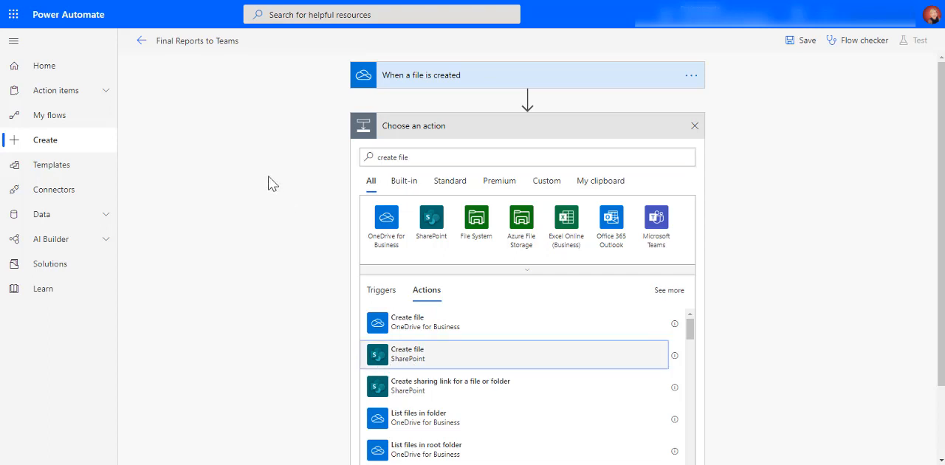
pyautogui.click(407, 354)
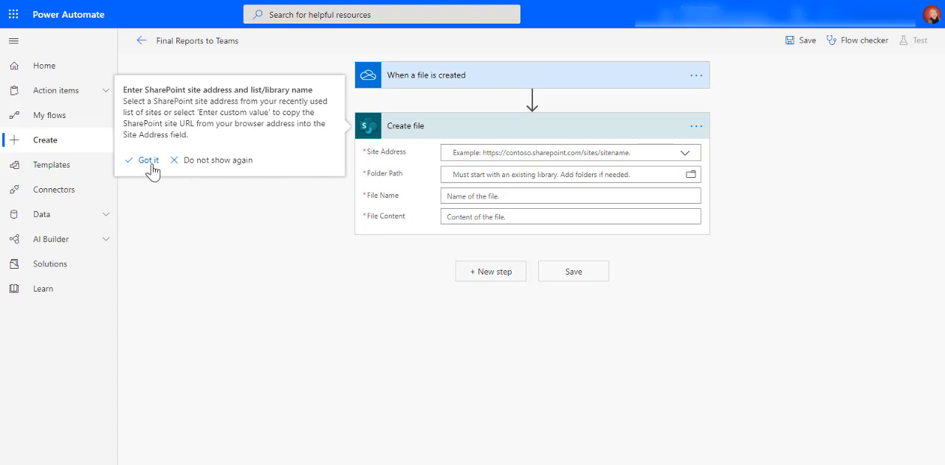
# Set the Create file folder path to Shared Documents/Management Reporting via the picker.
pyautogui.click(147, 159)
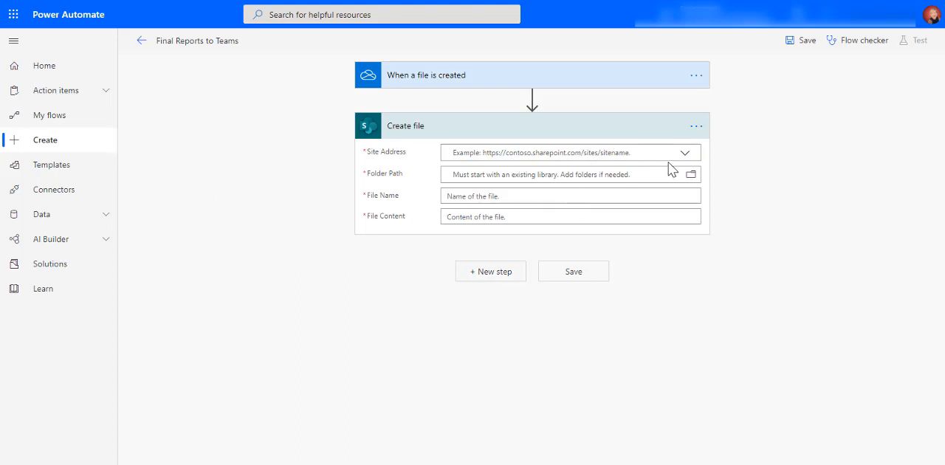
pyautogui.moveTo(235, 164)
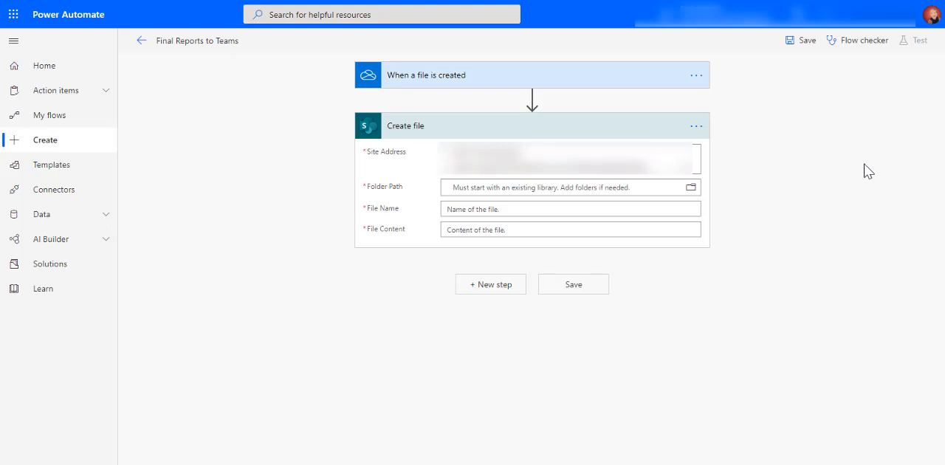
pyautogui.moveTo(691, 186)
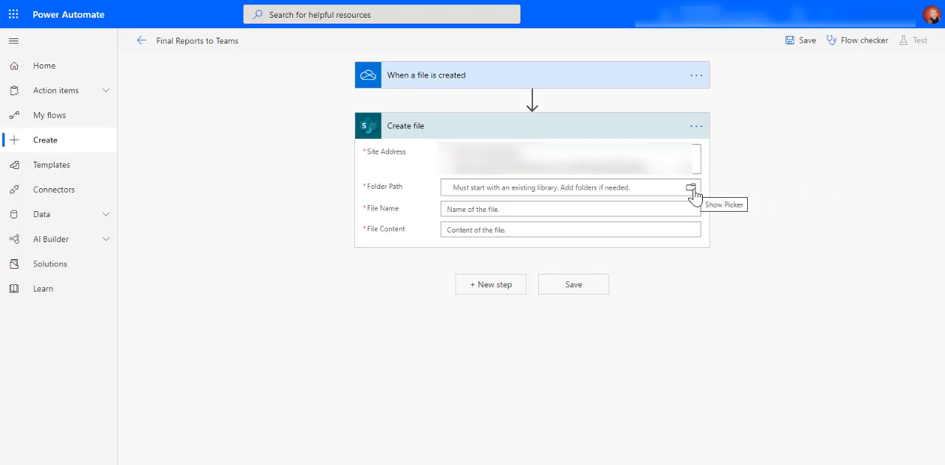
pyautogui.click(691, 189)
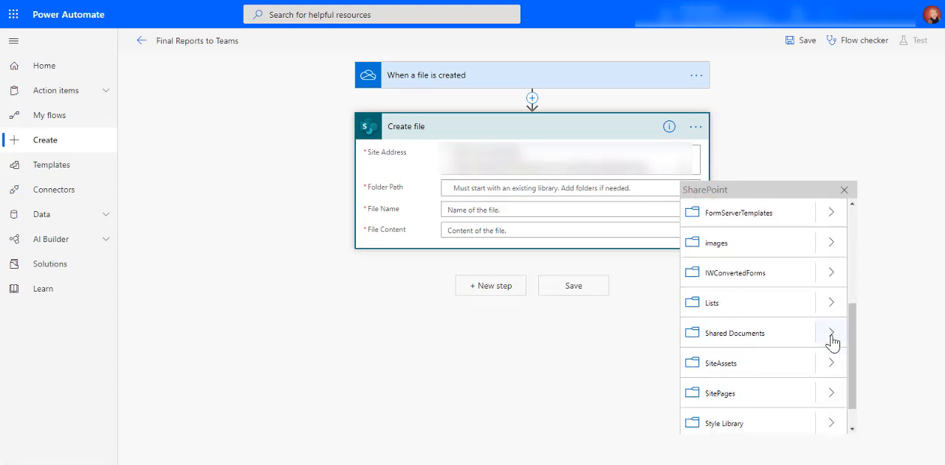
pyautogui.click(830, 333)
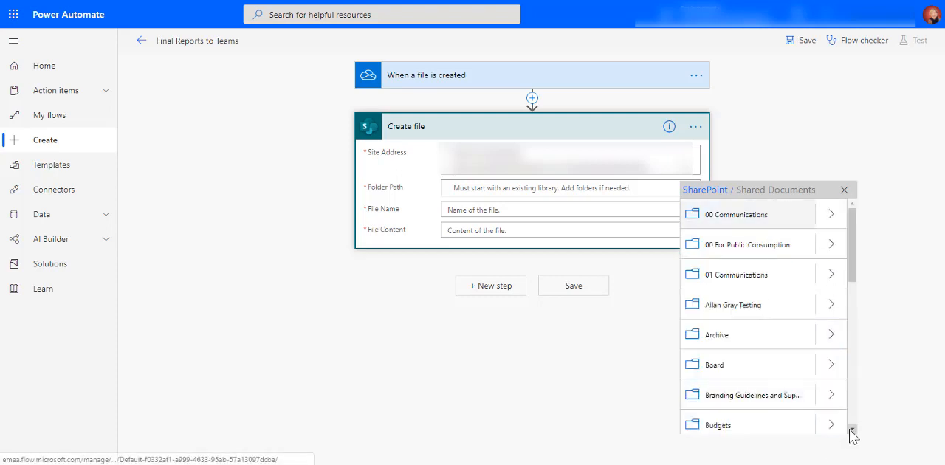
pyautogui.scroll(-3)
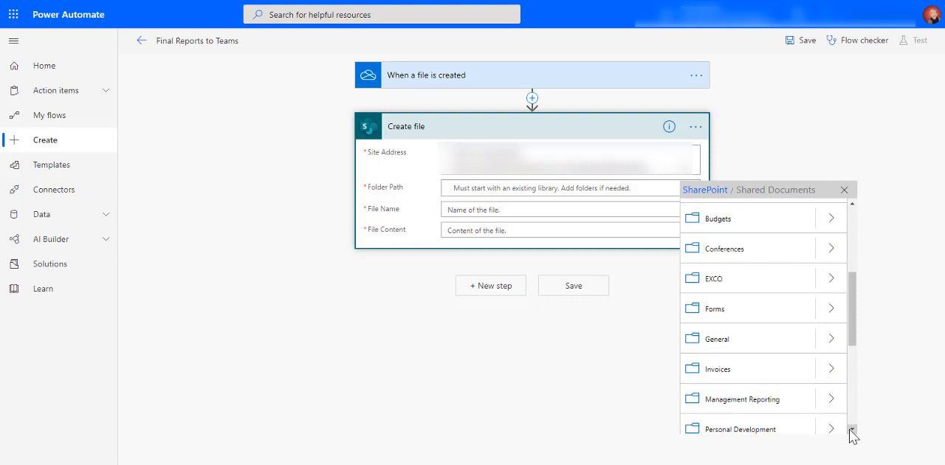
pyautogui.scroll(-3)
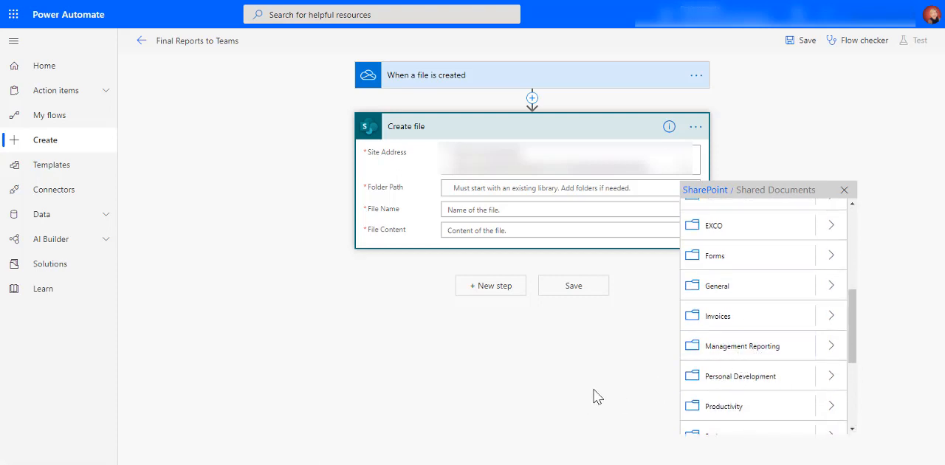
pyautogui.moveTo(741, 346)
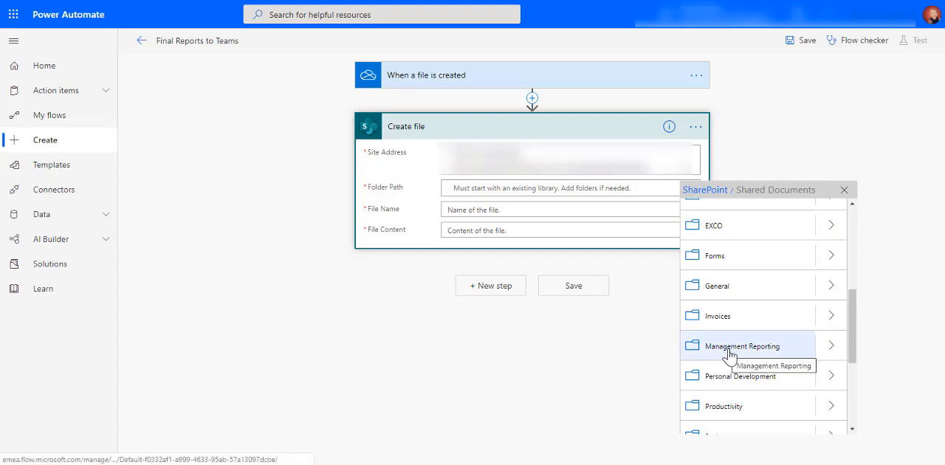
pyautogui.click(741, 346)
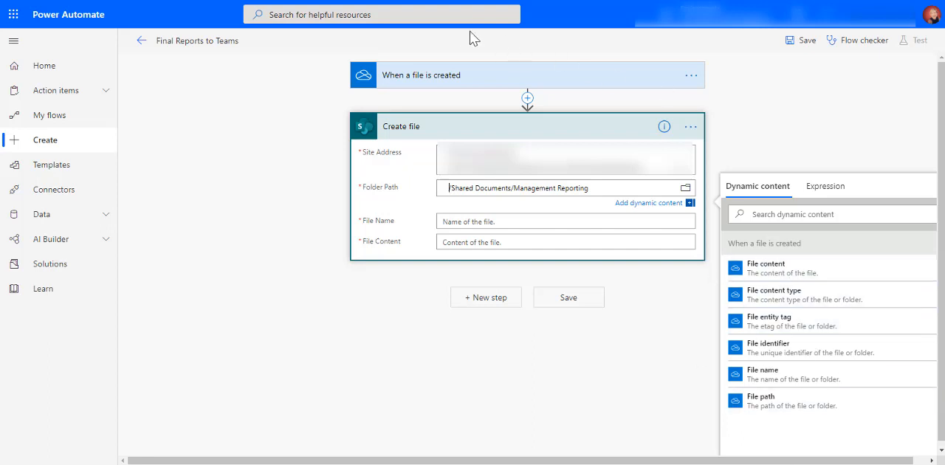
pyautogui.moveTo(496, 75)
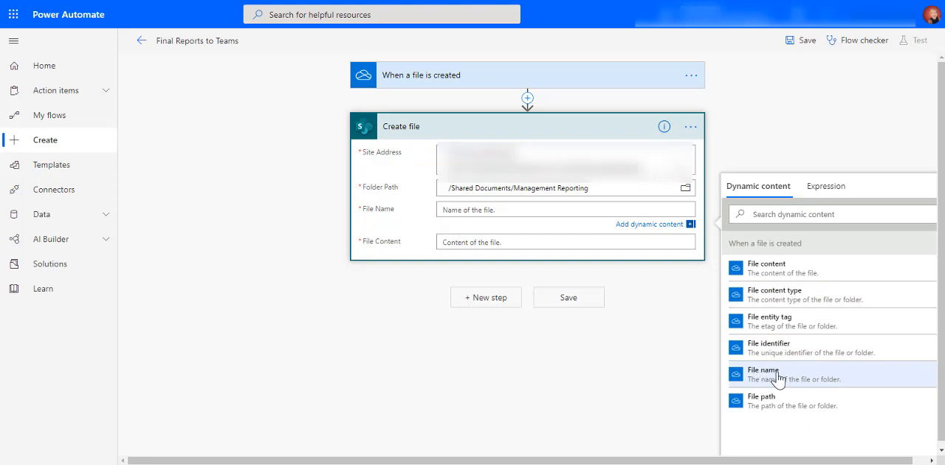
# Fill File Name and File Content with the trigger's dynamic values, save the flow and head back.
pyautogui.click(765, 375)
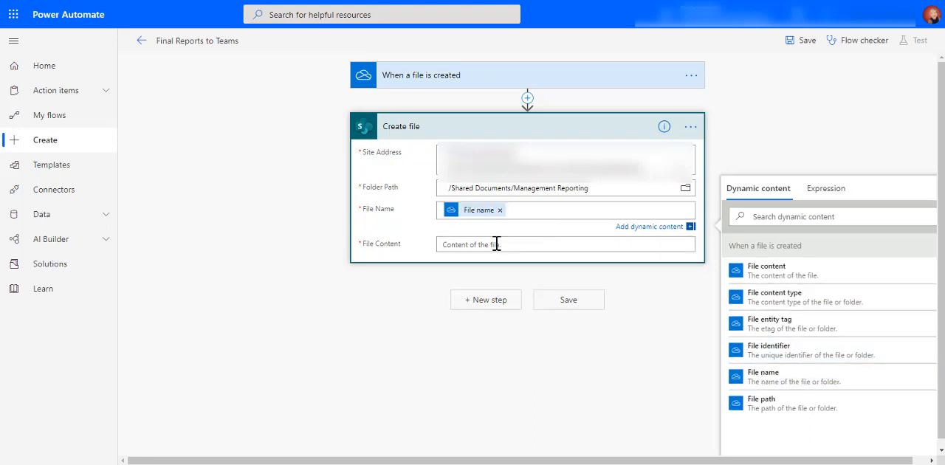
pyautogui.click(765, 271)
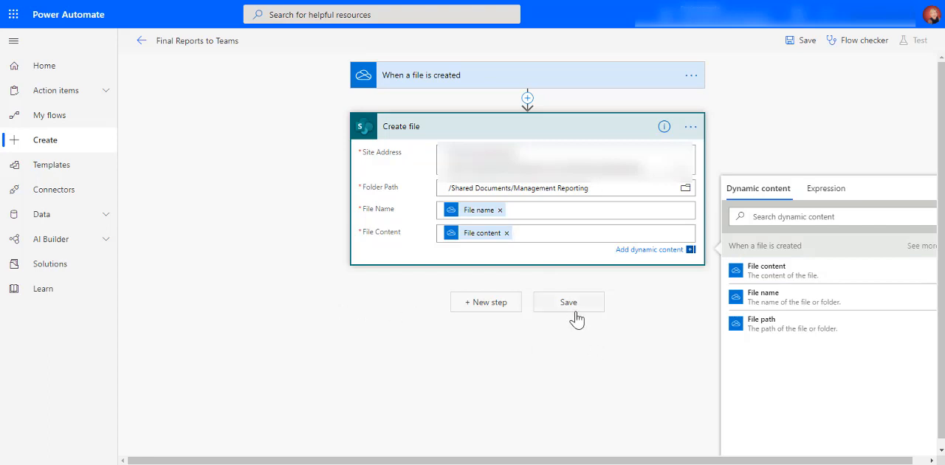
pyautogui.click(567, 301)
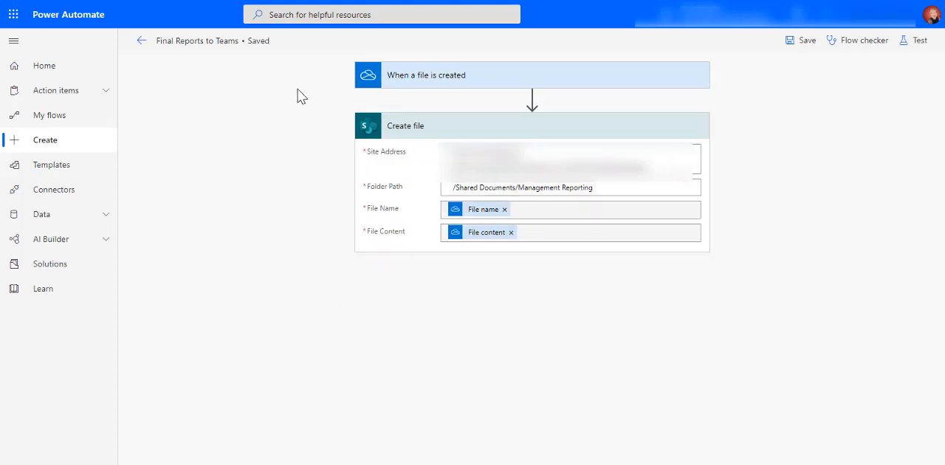
pyautogui.click(142, 42)
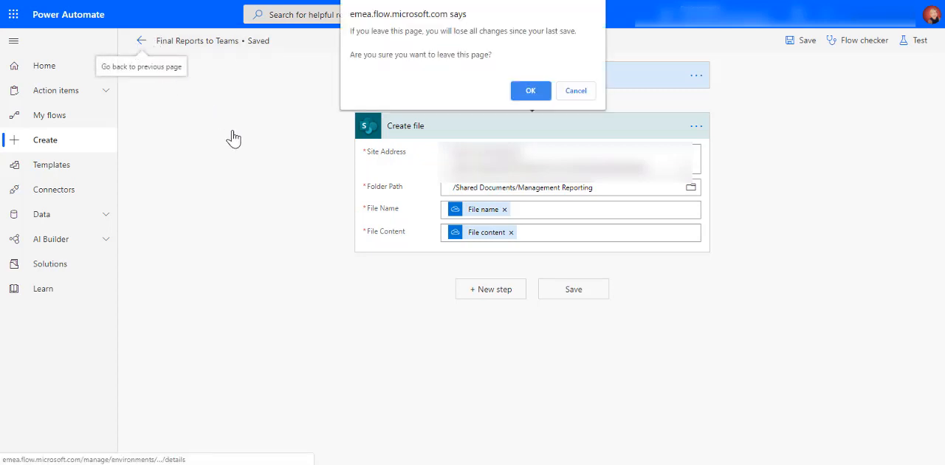
# Confirm leaving the editor to reach the flow's details page.
pyautogui.click(530, 90)
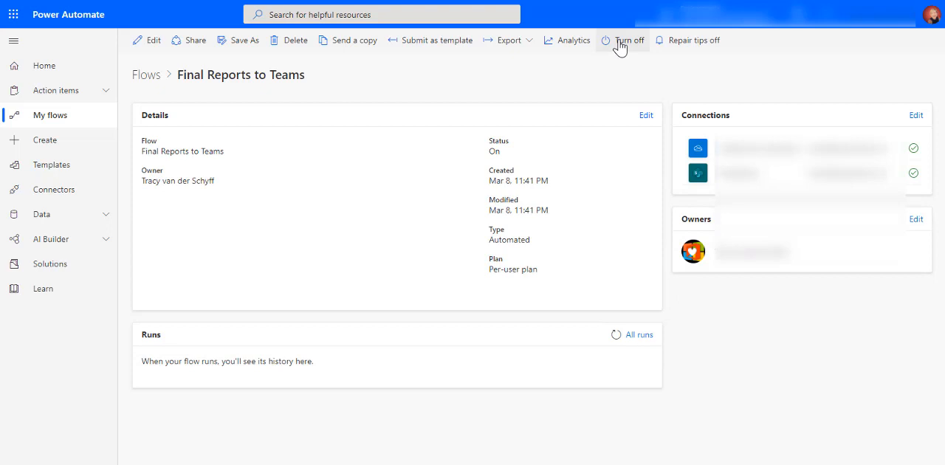
pyautogui.moveTo(463, 85)
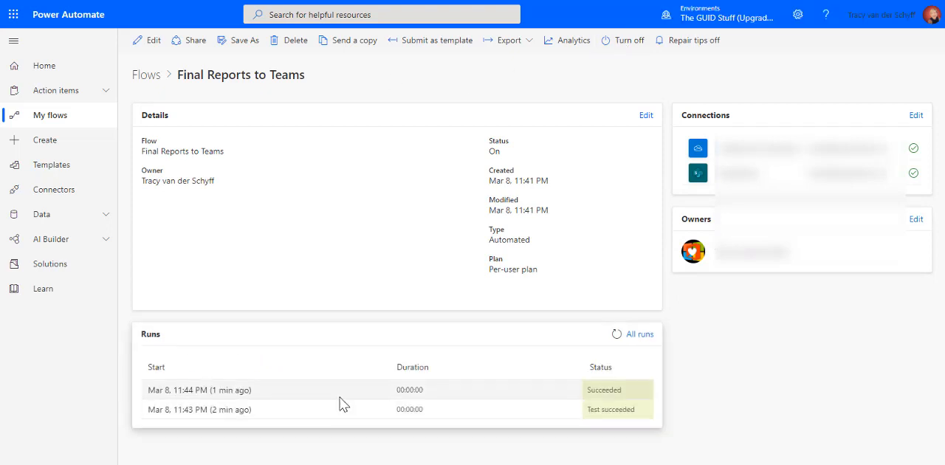
pyautogui.moveTo(369, 211)
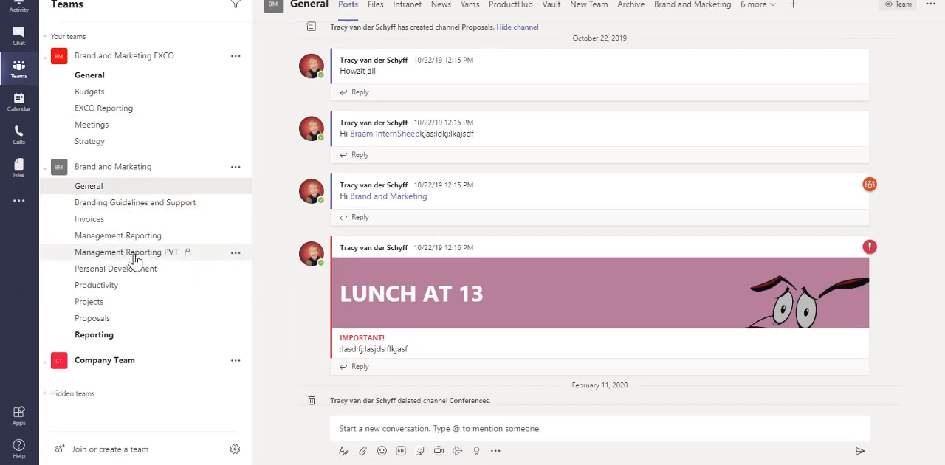
# View the Management Reporting channel's files in Teams and close the Final Reports explorer window.
pyautogui.click(118, 235)
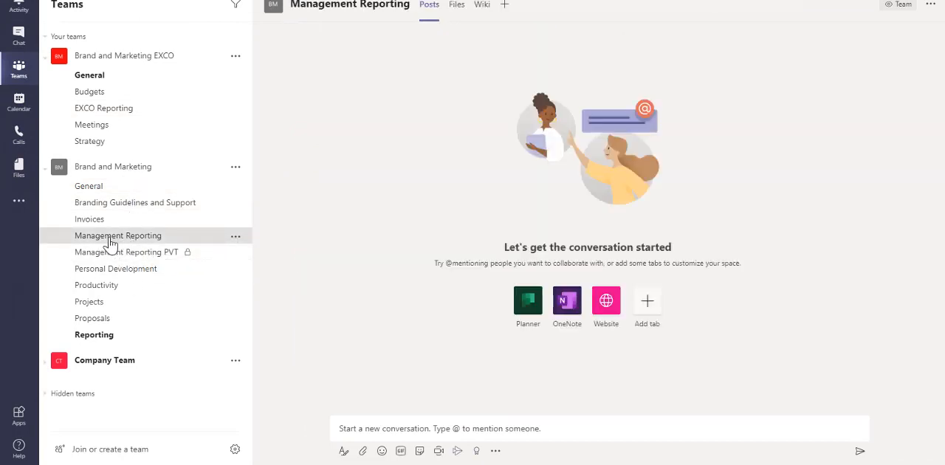
pyautogui.click(455, 6)
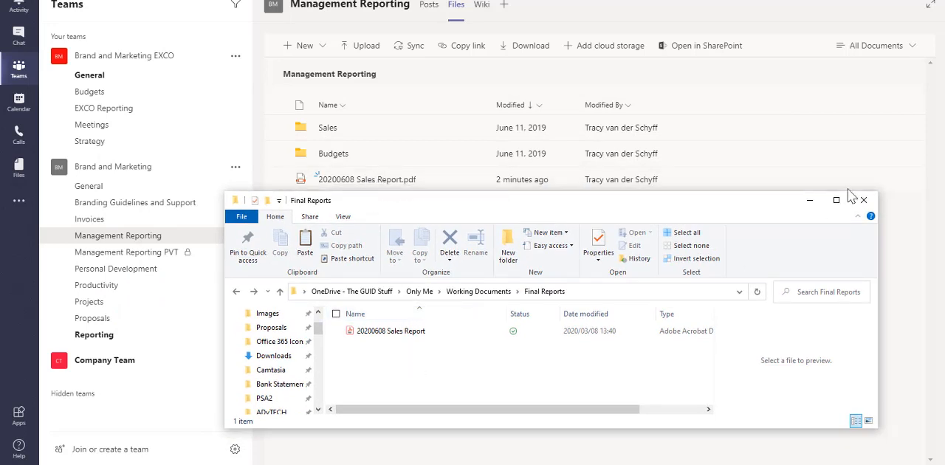
pyautogui.click(862, 201)
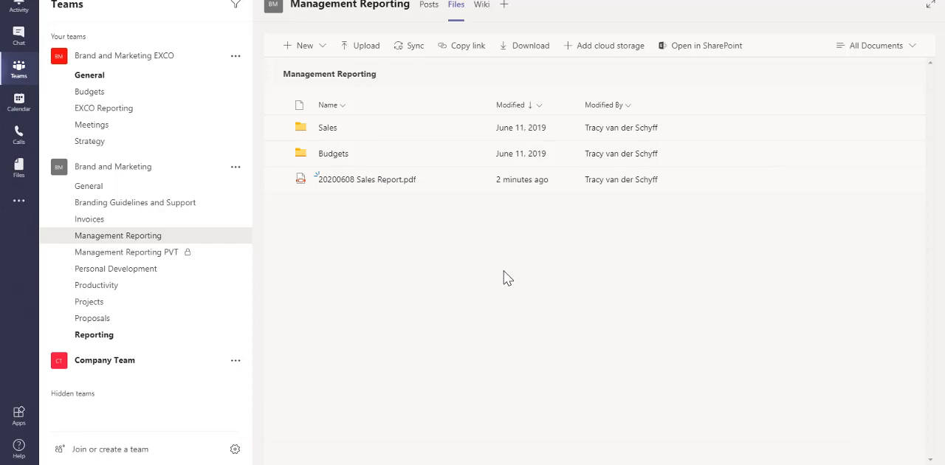